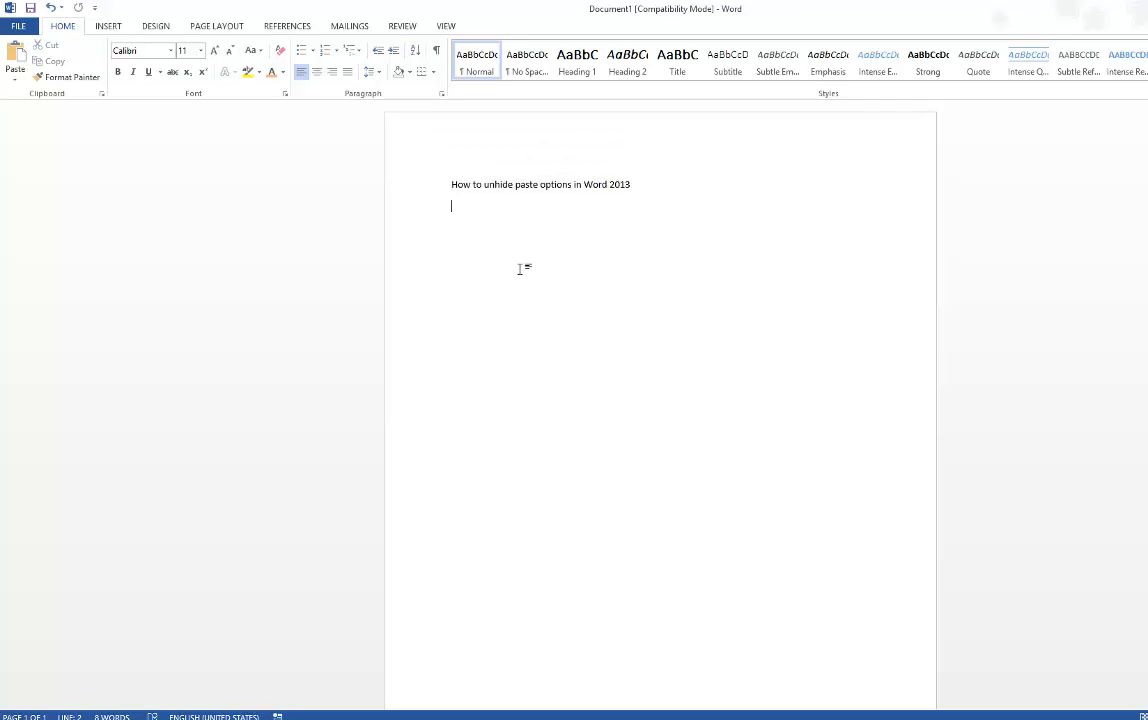
# Step: Paste 'How to unhide paste options in Word 2013' a second time with Ctrl+V
pyautogui.press('ctrl+v')
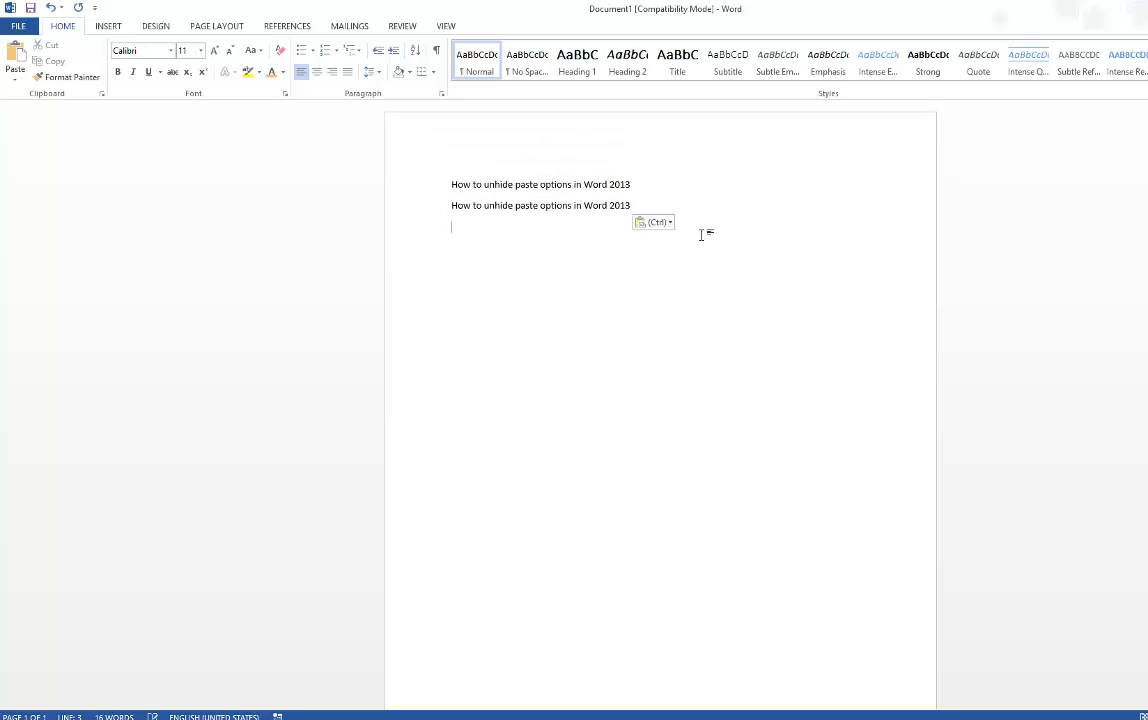
pyautogui.click(668, 222)
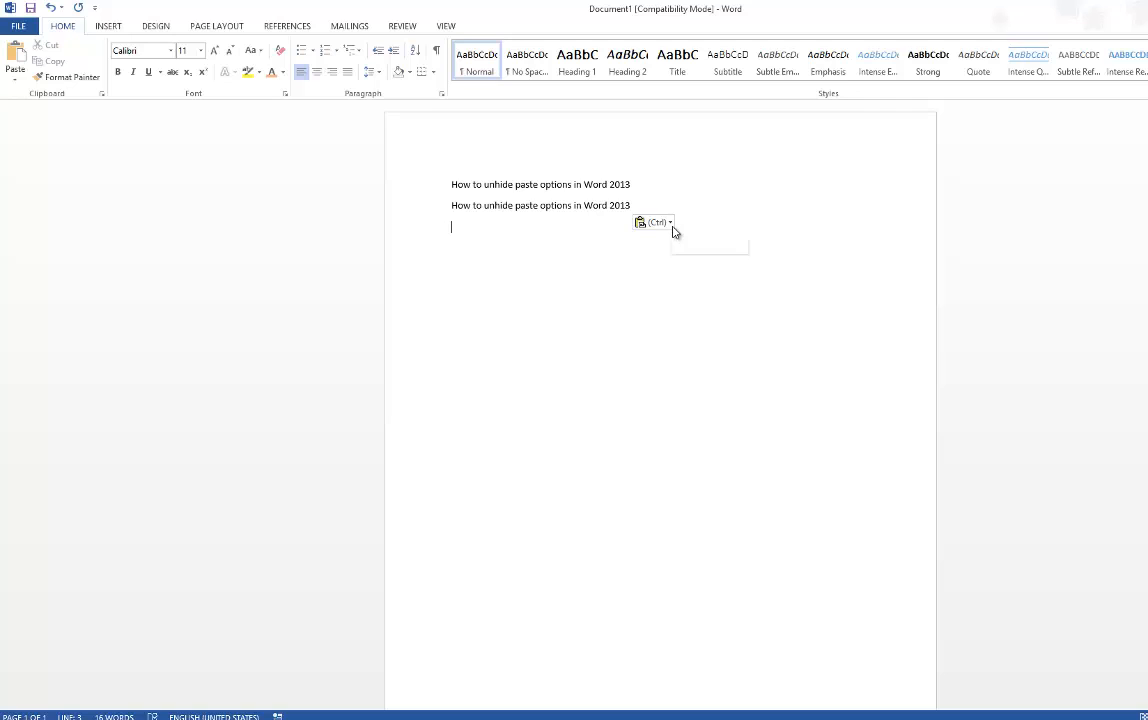
pyautogui.moveTo(652, 222)
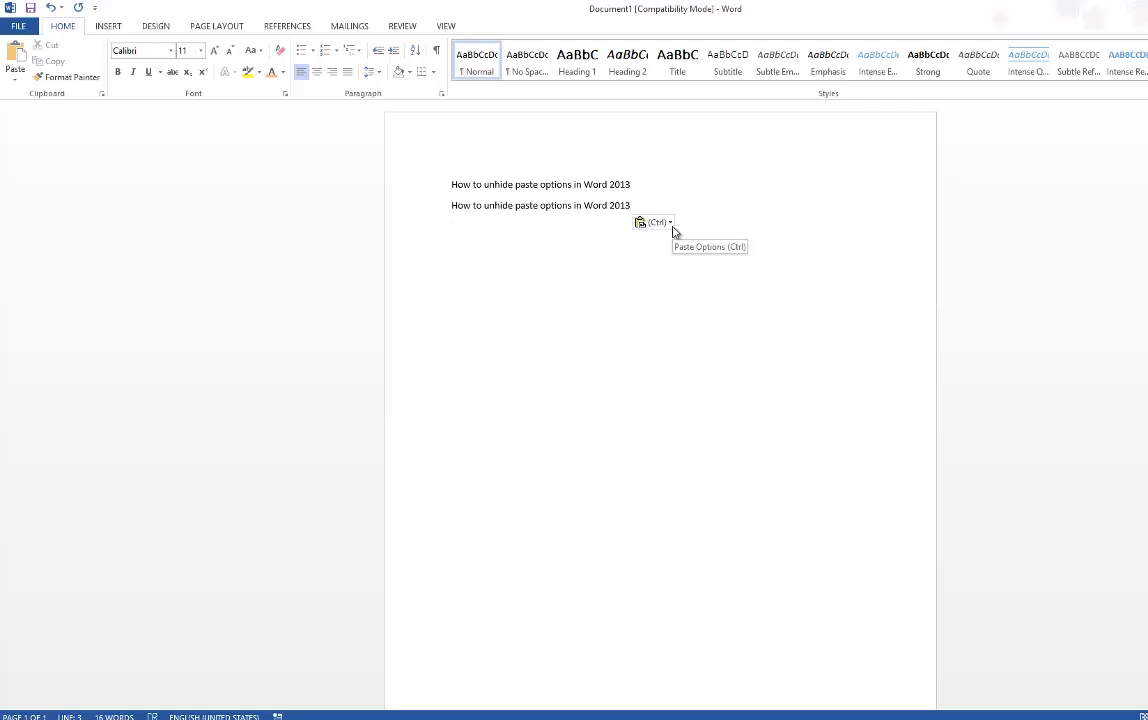
pyautogui.click(652, 222)
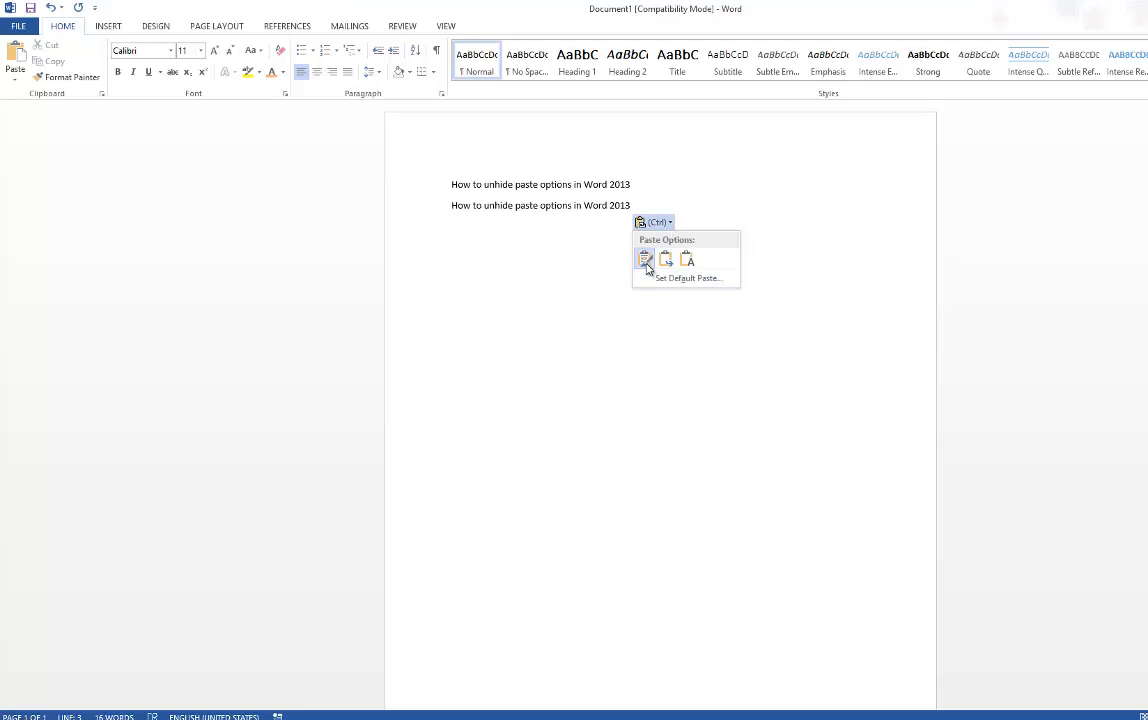
pyautogui.moveTo(666, 260)
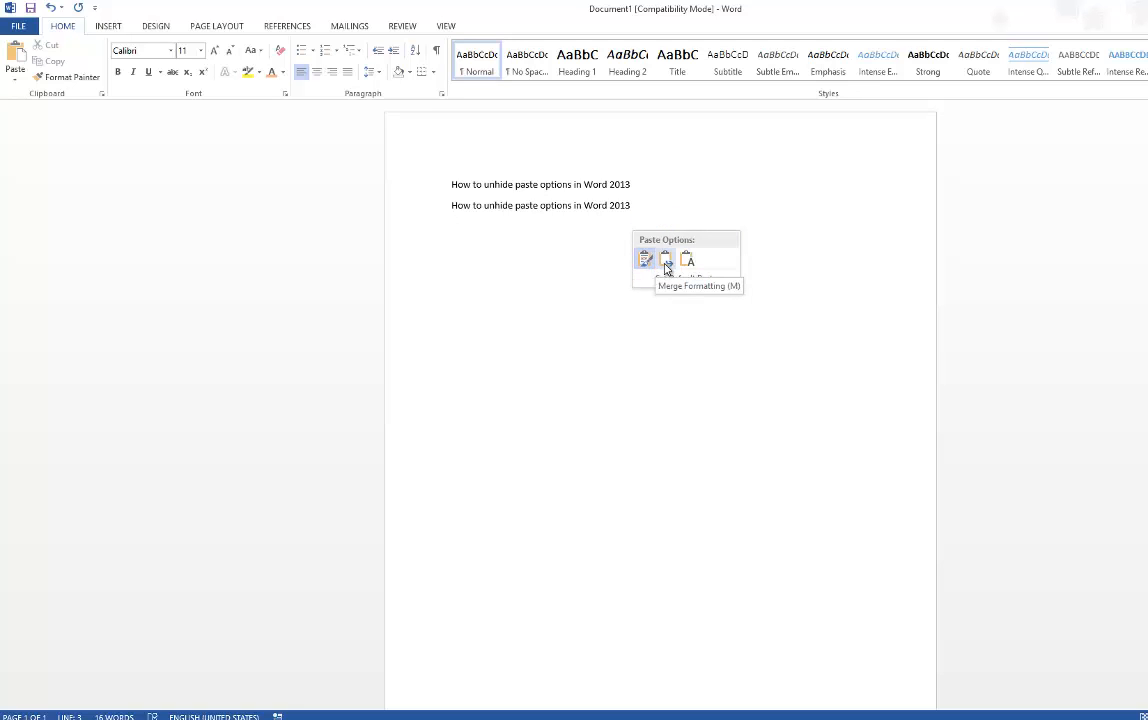
pyautogui.moveTo(688, 260)
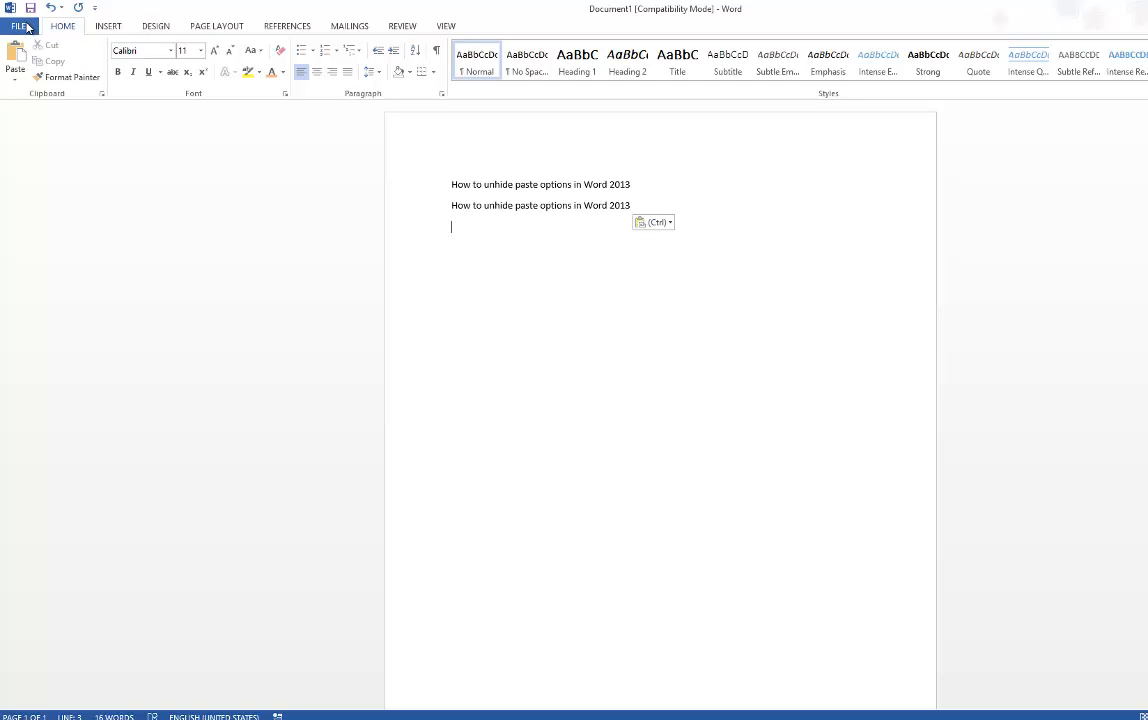
# Step: Reach the Word Options dialog through the File menu's Options entry
pyautogui.click(18, 24)
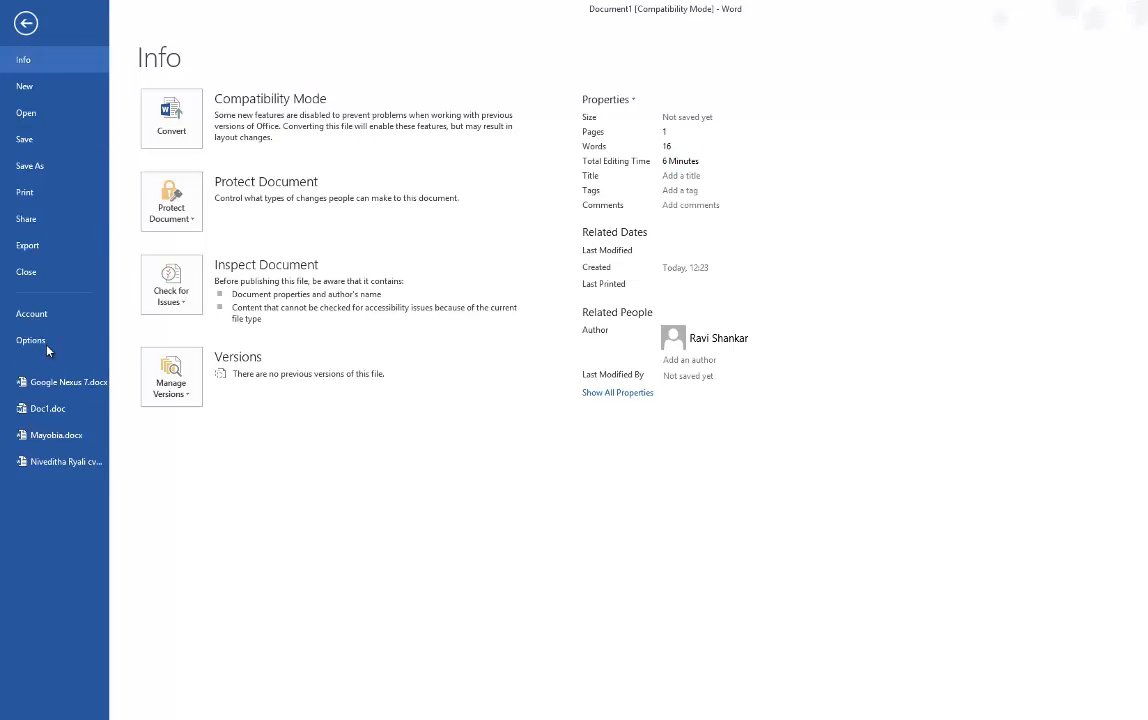
pyautogui.click(24, 22)
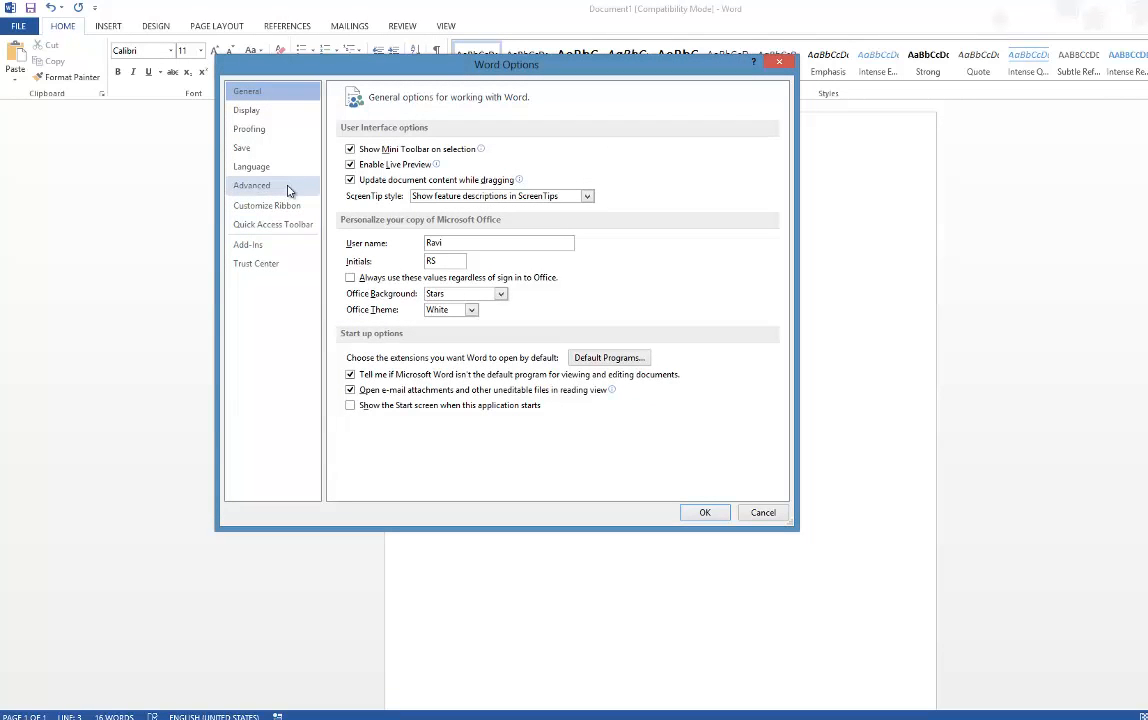
# Step: In Advanced settings, uncheck 'Show Paste Options button when content is pasted'
pyautogui.click(252, 184)
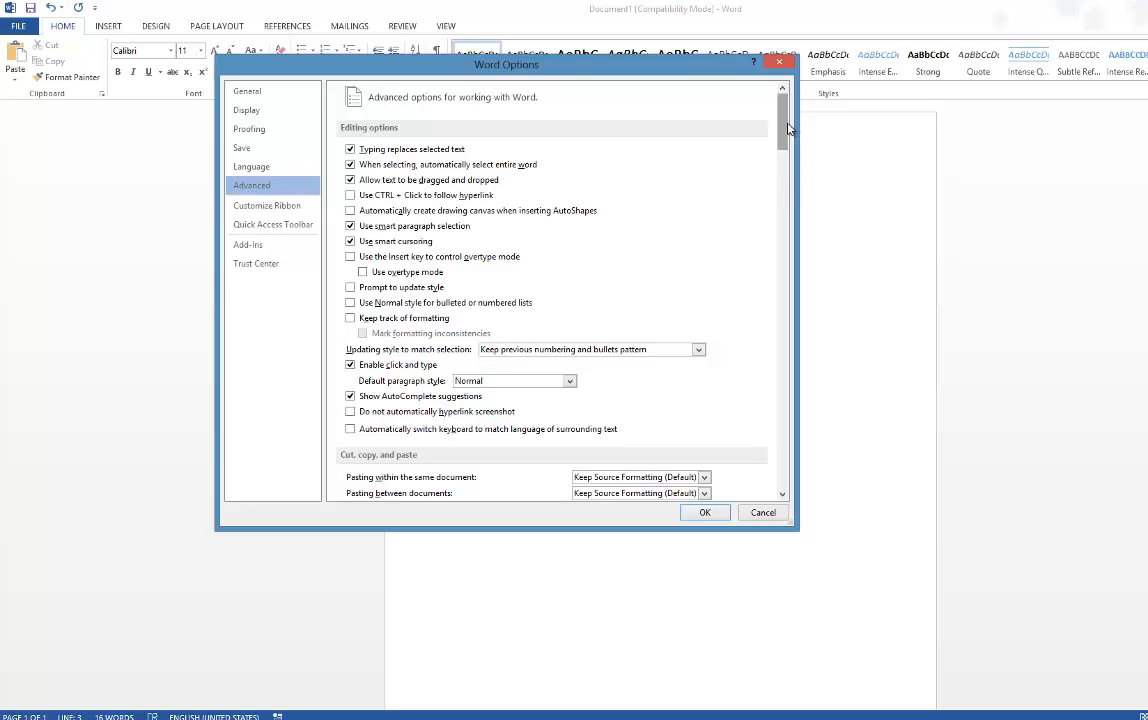
pyautogui.scroll(-3)
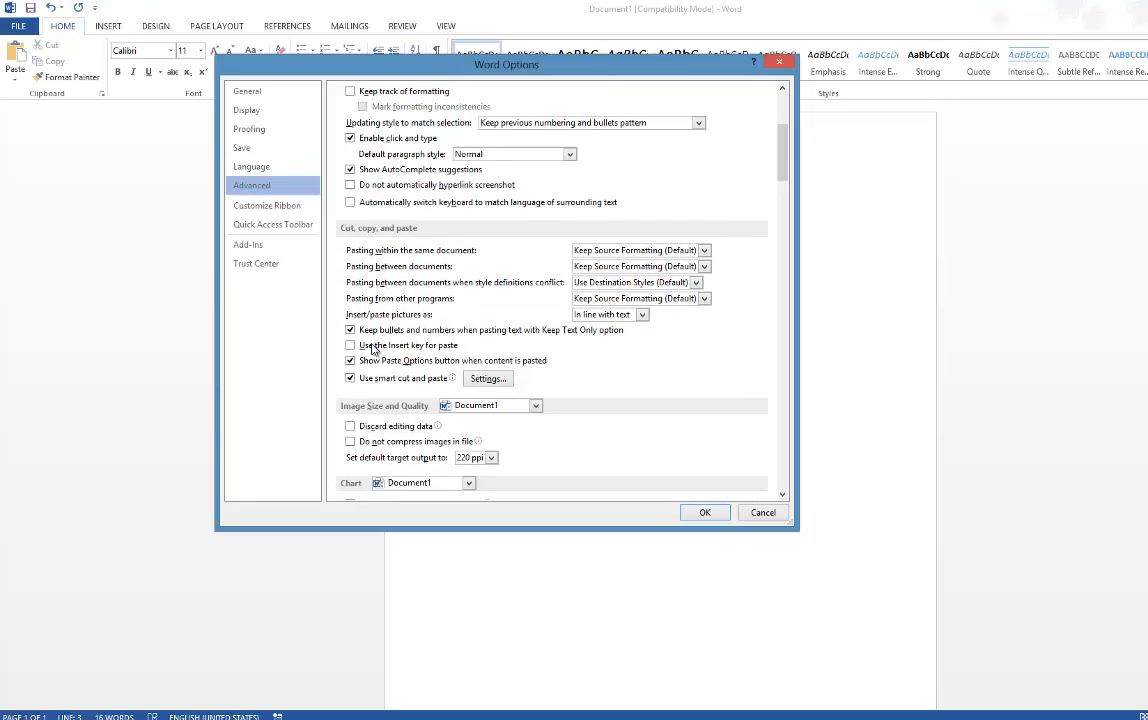
pyautogui.click(350, 344)
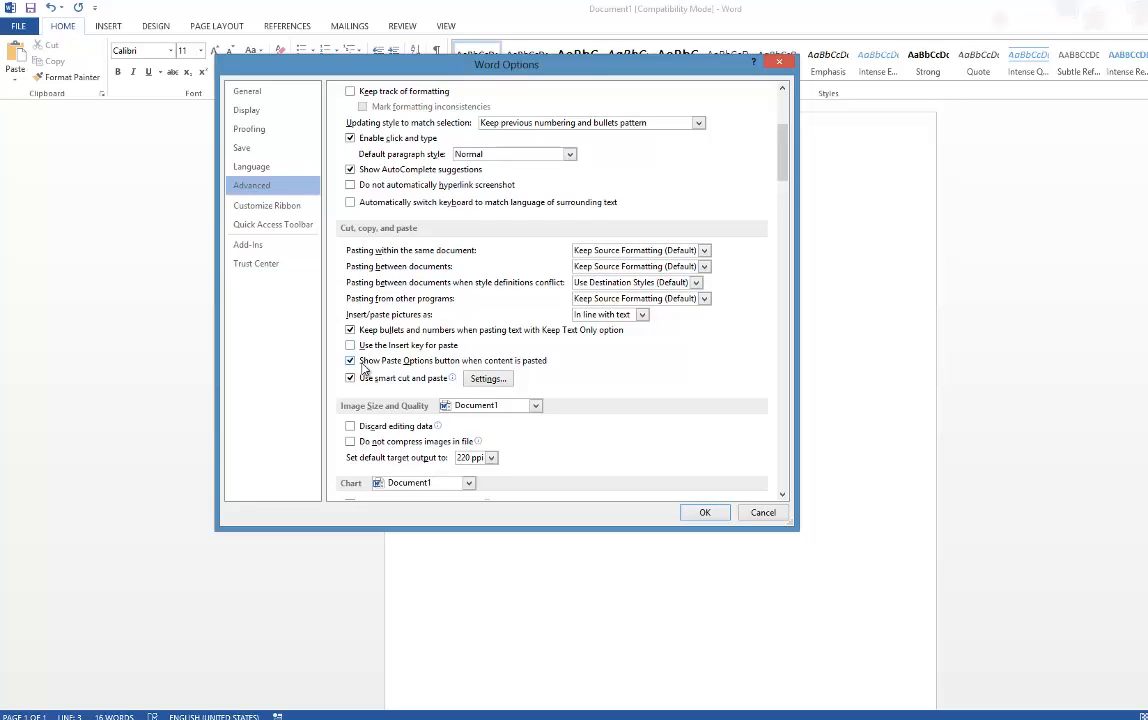
pyautogui.moveTo(480, 372)
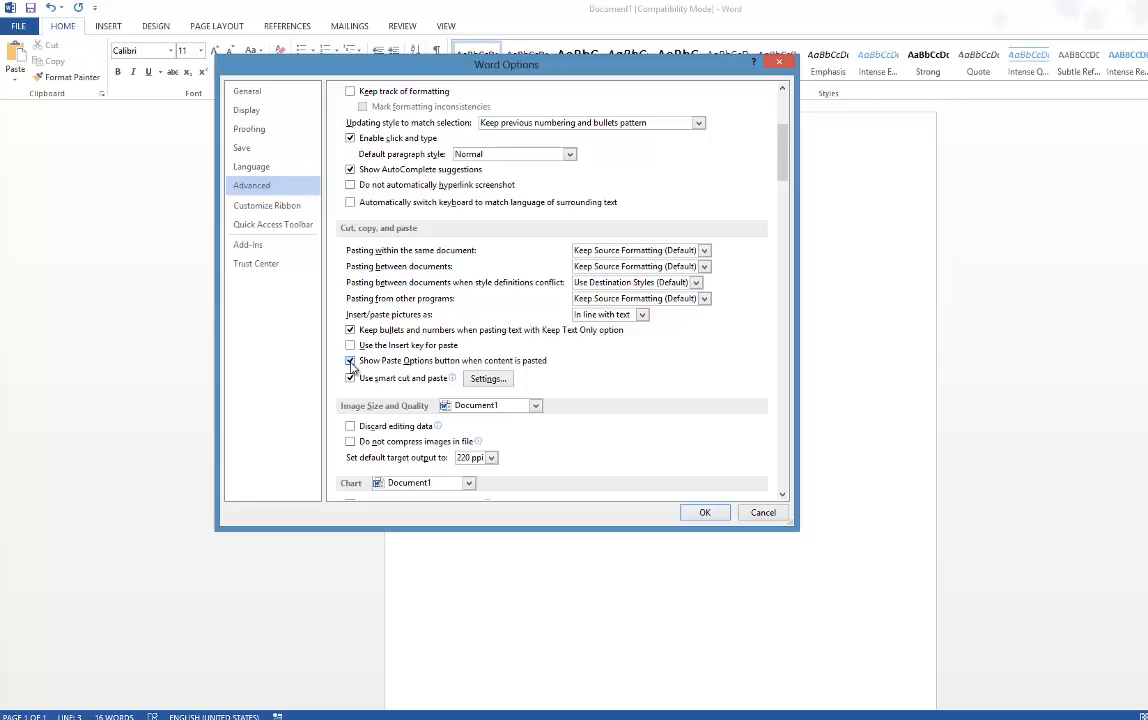
pyautogui.click(350, 360)
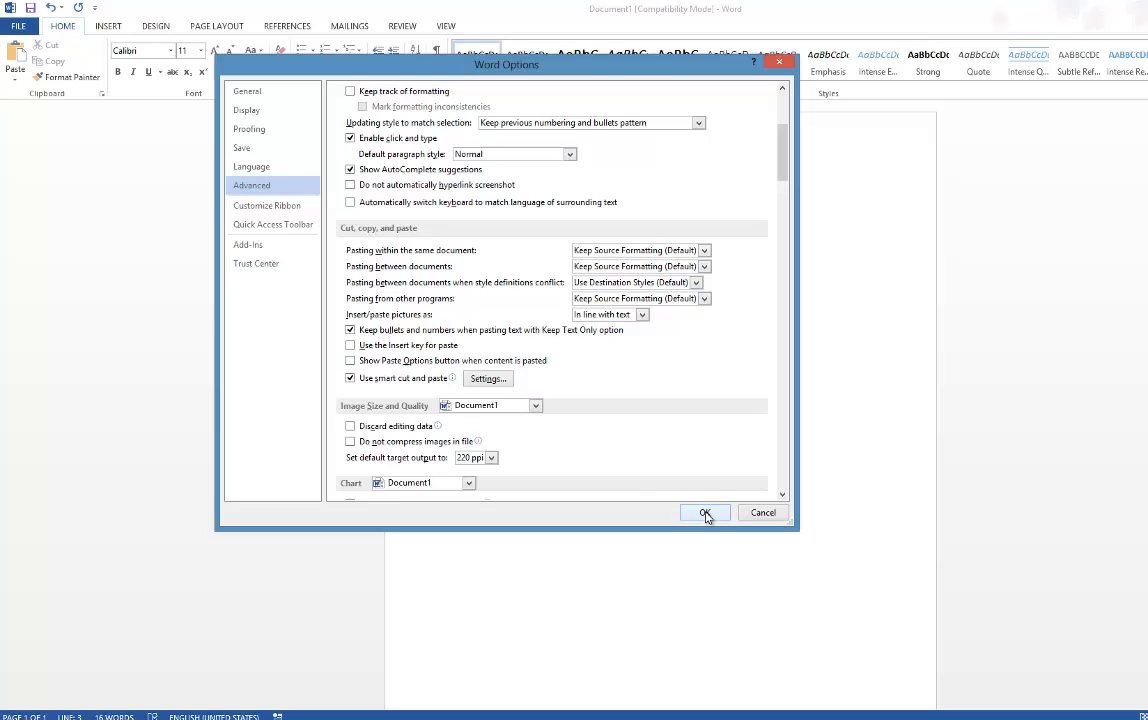
# Step: Confirm the options and add a third line 'How to unhide paste options in Word 2013'
pyautogui.click(704, 512)
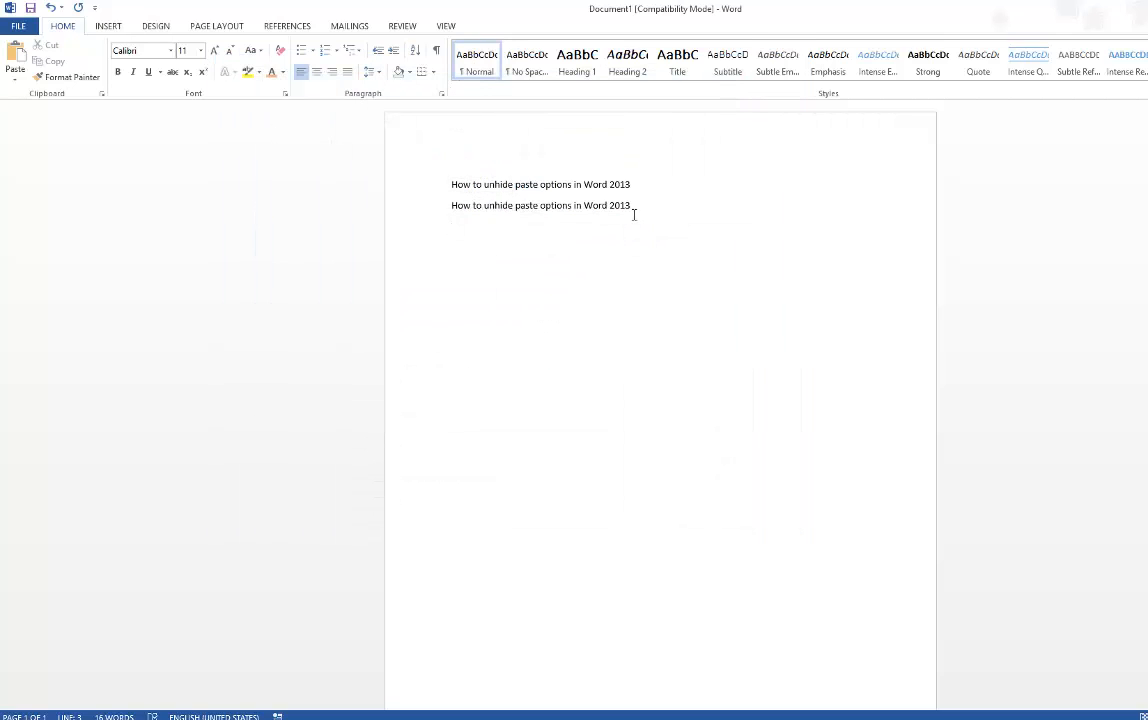
pyautogui.press('enter')
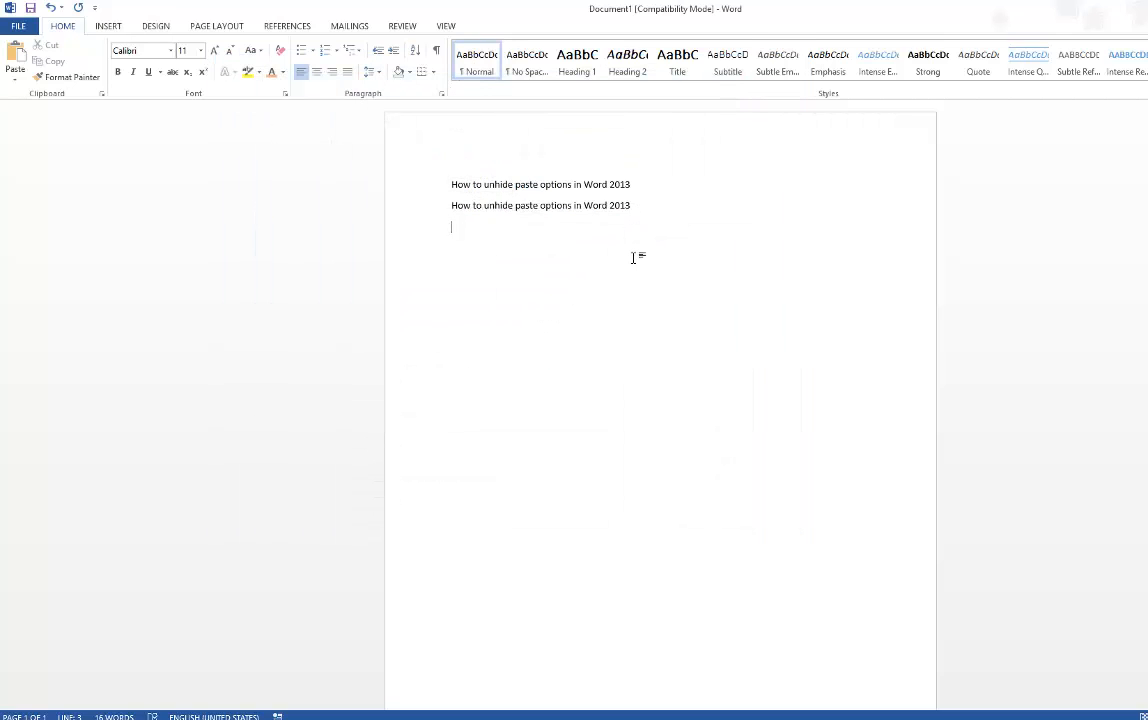
pyautogui.write('How to unhide paste options in Word 2013')
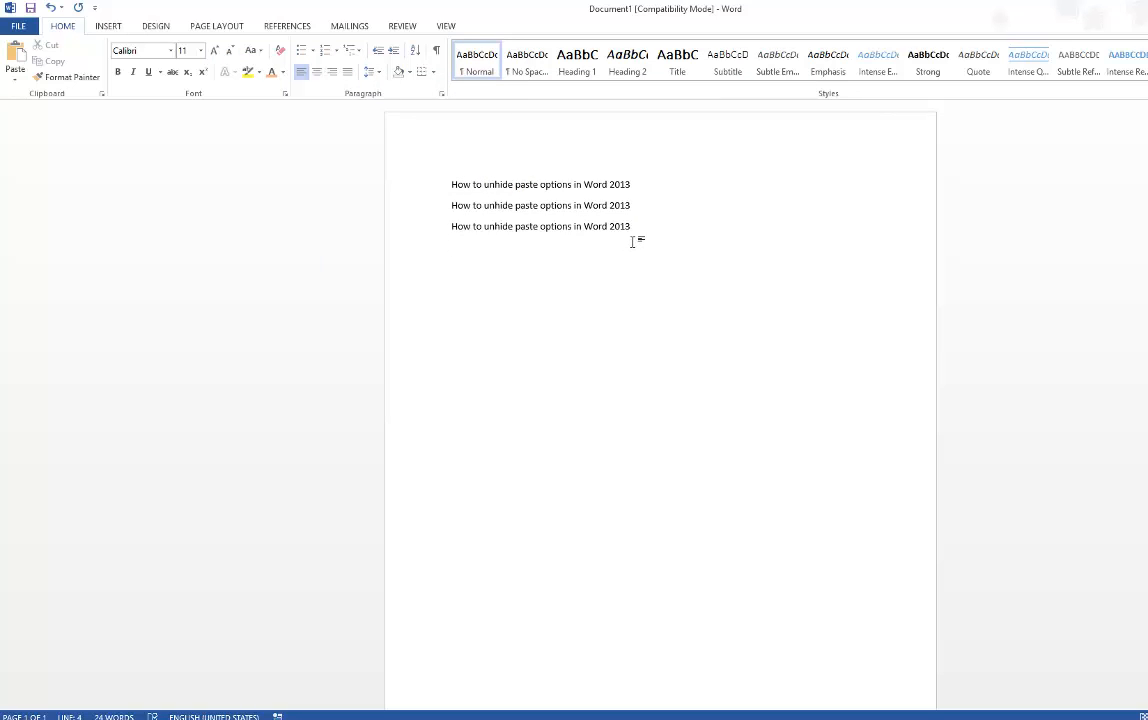